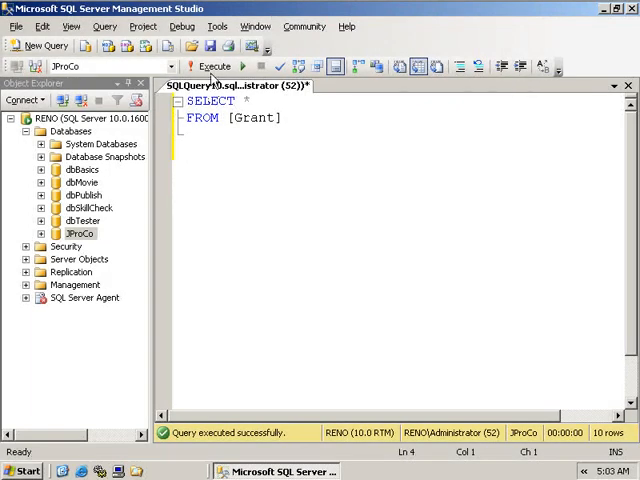
Reduce the Grant query to SELECT EmpID FROM [Grant] and run it for ten EmpID rows
left_click(212, 66)
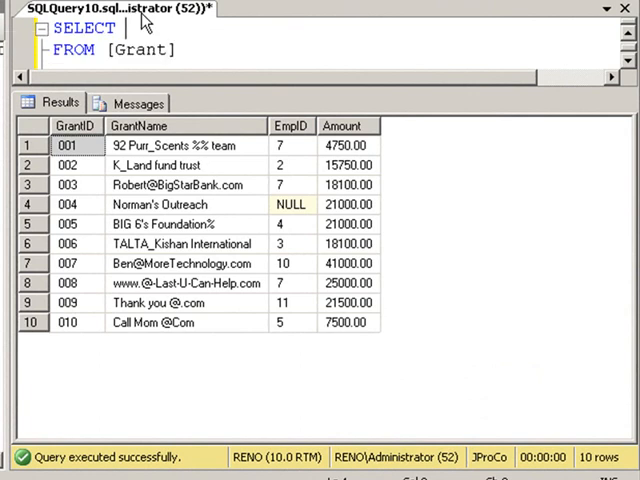
type("[GrantNam")
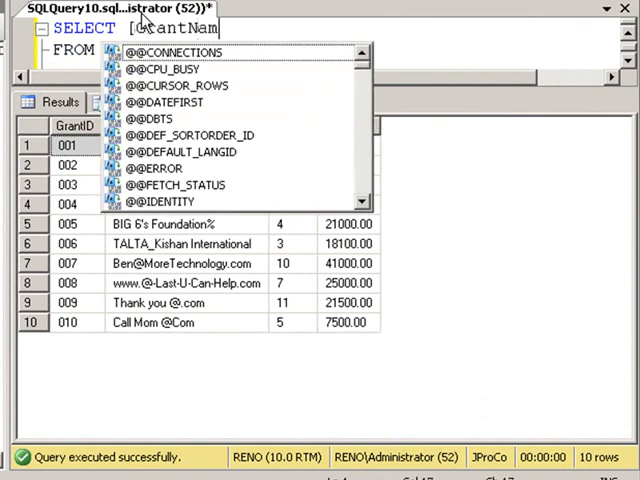
type("e], Am")
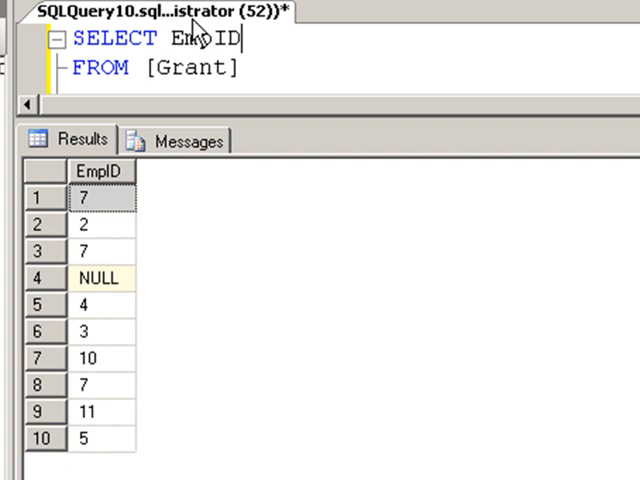
mouse_move(180, 38)
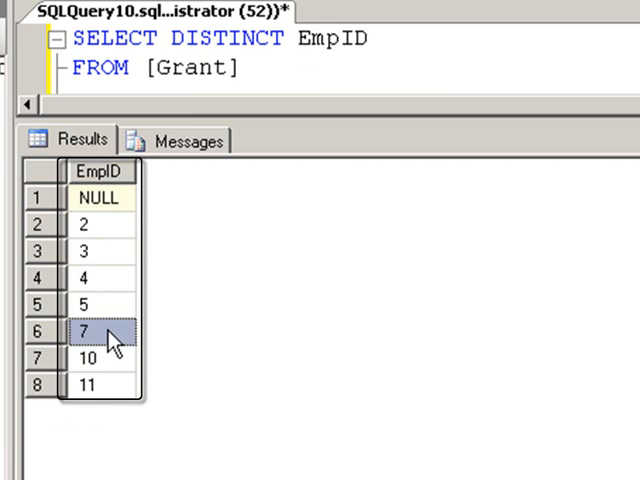
Remove DISTINCT and add GROUP BY EmpID below FROM [Grant]
double_click(224, 40)
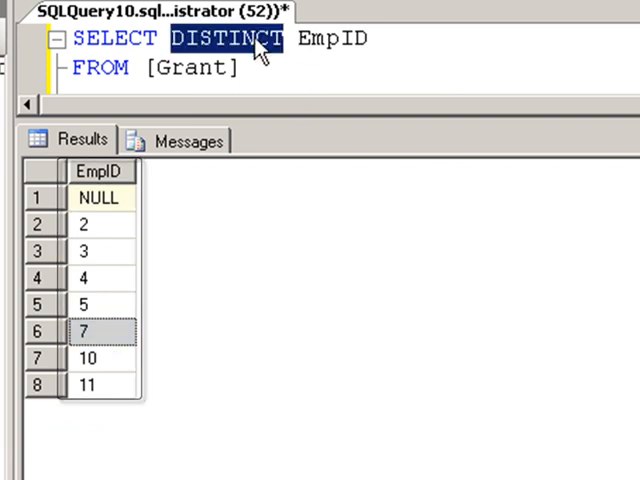
key("Delete")
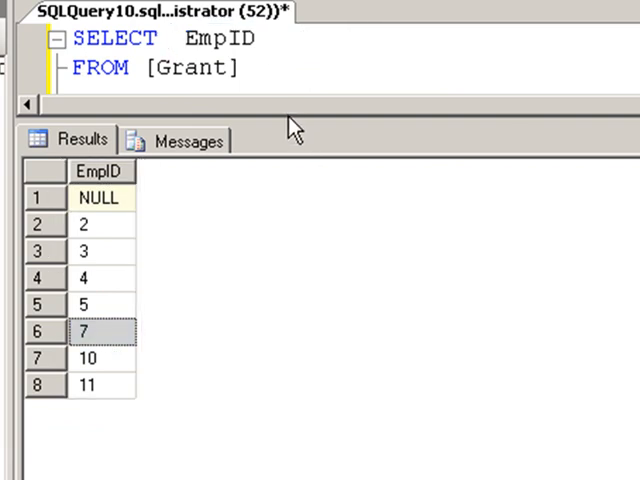
type("GRO")
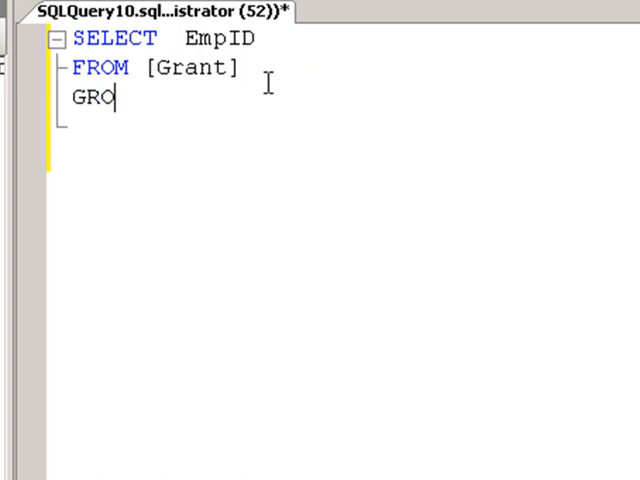
type("UP BY")
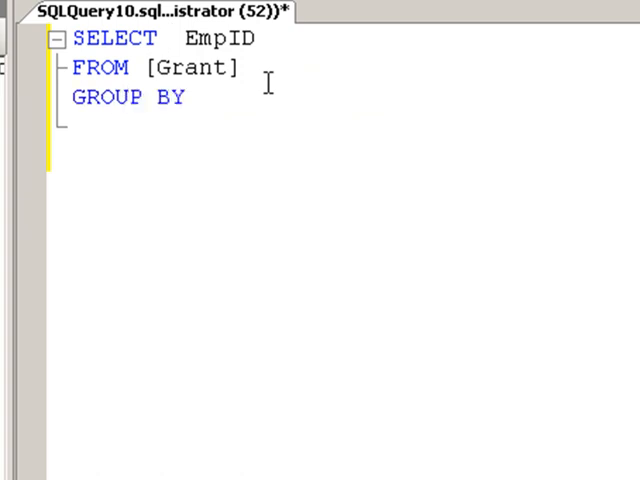
type("EmpID")
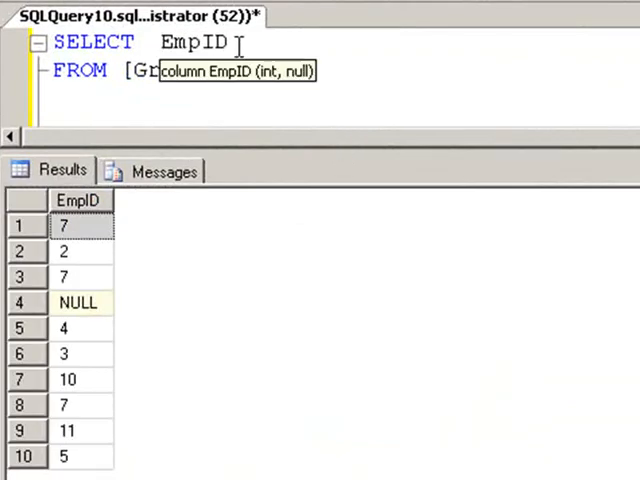
Add Amount to the select list and run SELECT EmpID, Amount FROM [Grant]
type(",")
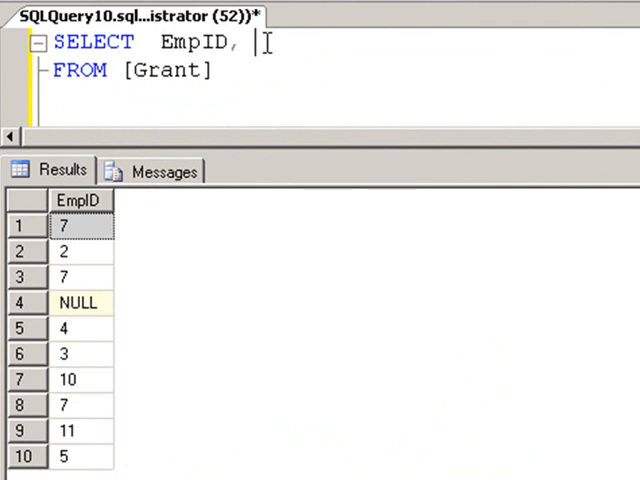
type("Amount")
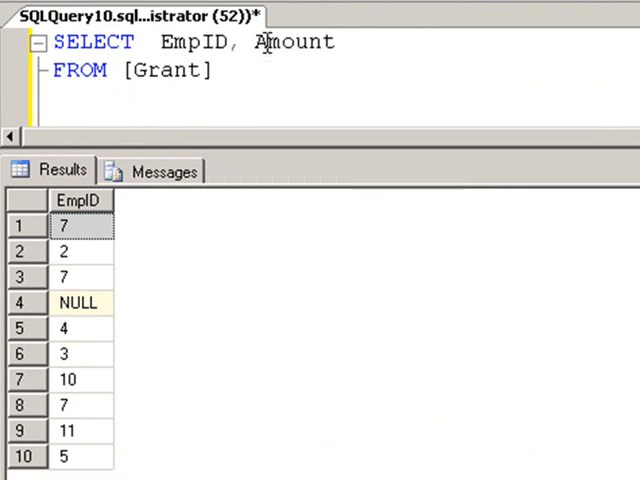
key("F5")
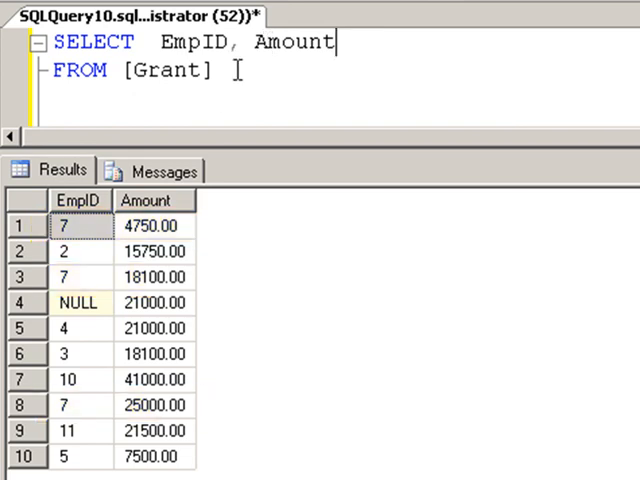
Wrap Amount in Sum() with GROUP BY EmpID and run it for eight EmpID totals
type("G")
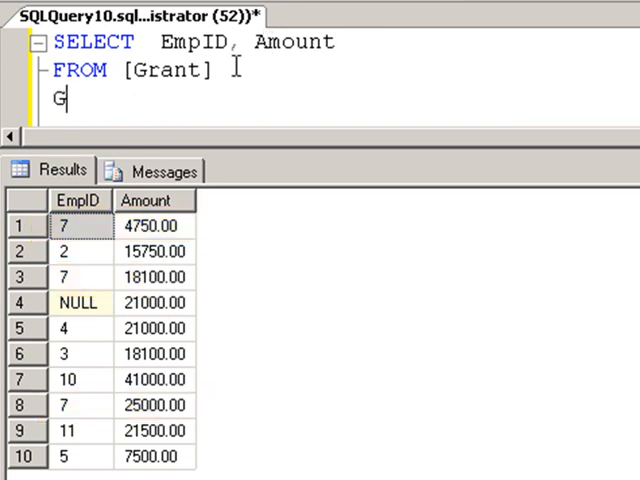
type("ROUP")
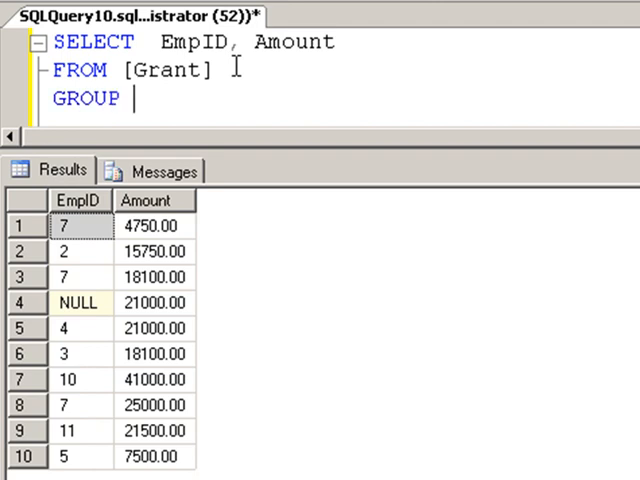
type("BY EmpID")
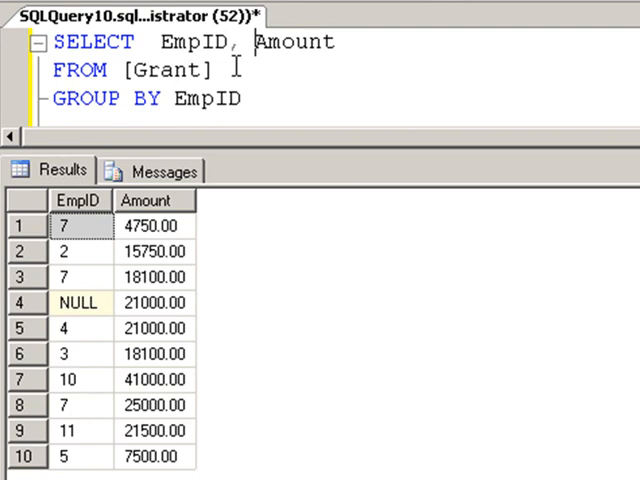
type("Sum(")
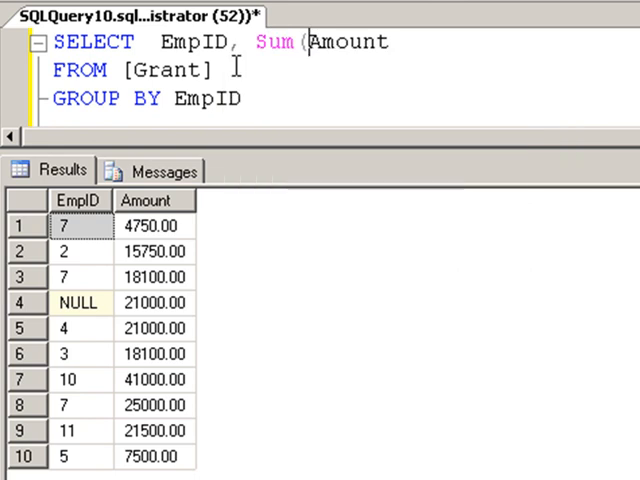
type(")")
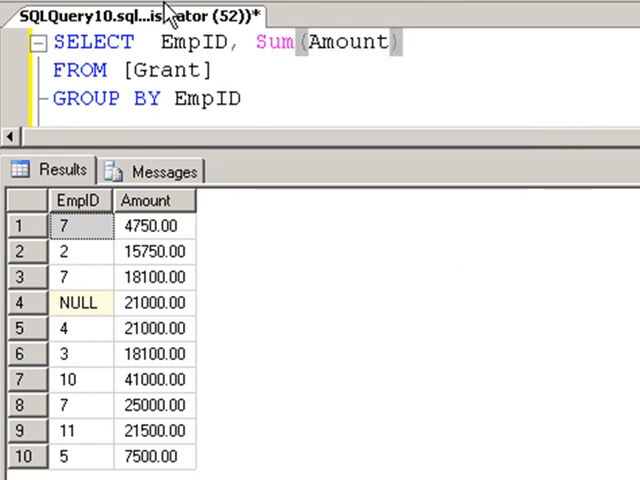
key("F5")
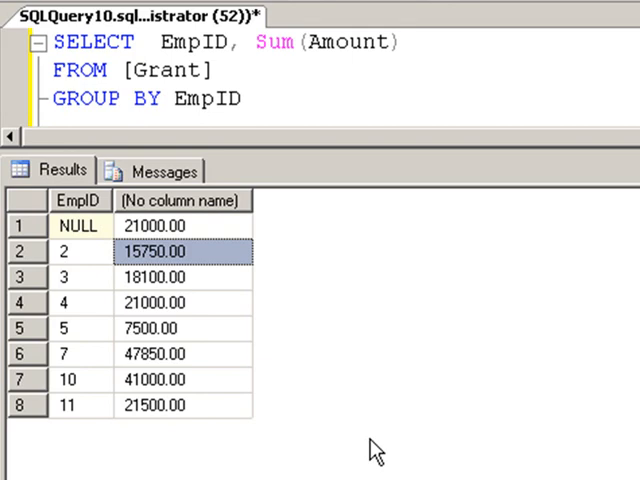
mouse_move(250, 150)
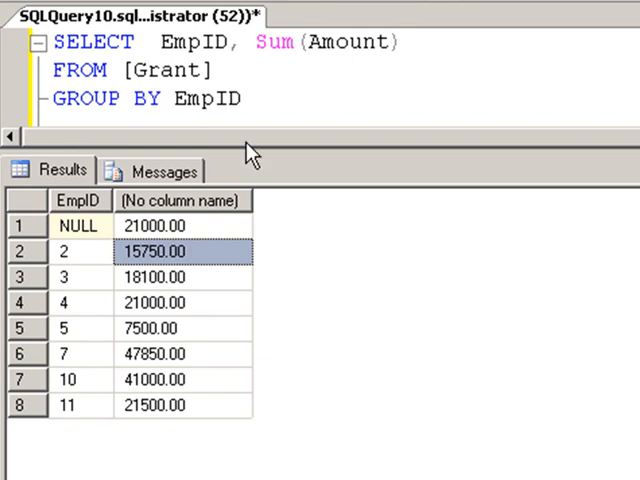
double_click(204, 98)
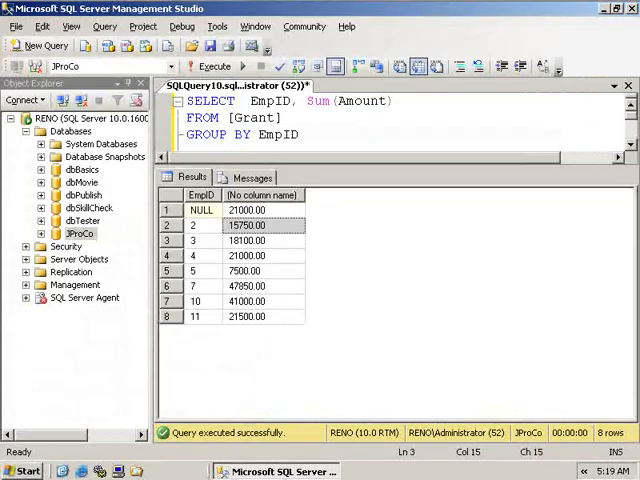
Replace Sum with Count and run it, showing three grants for EmpID 7
type(".")
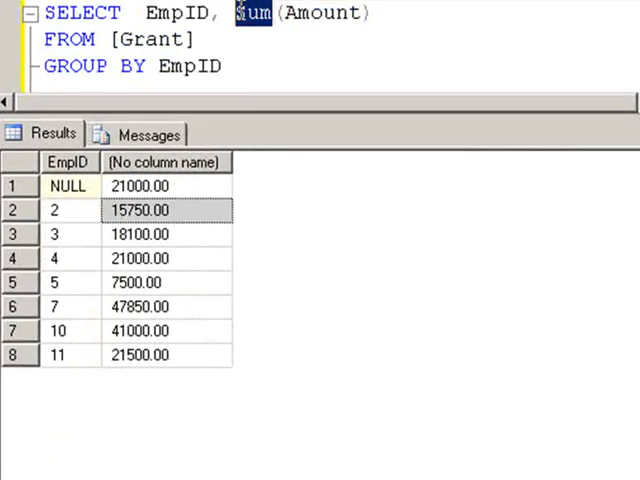
type("count")
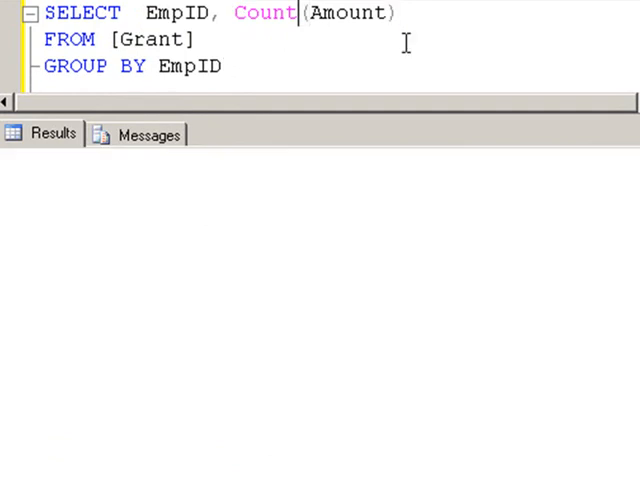
key("F5")
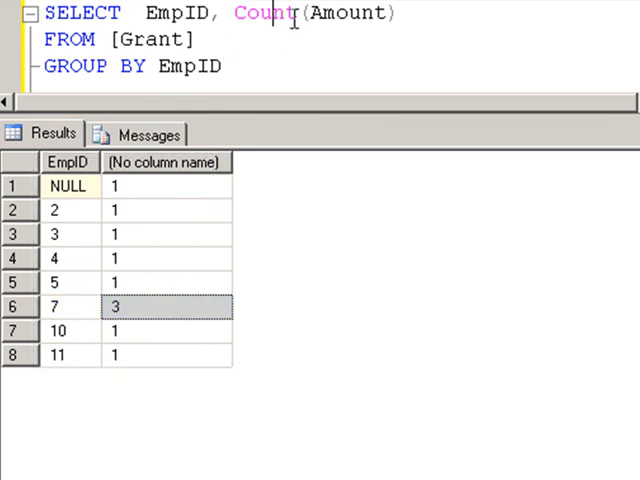
Replace Count with Max and run it, showing 25000.00 as EmpID 7's largest grant
double_click(264, 12)
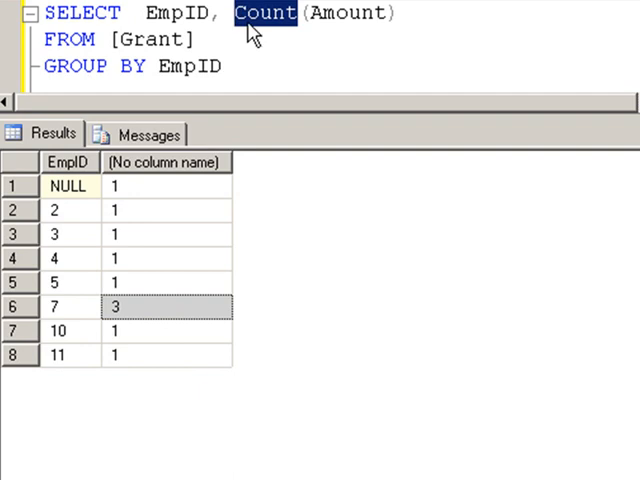
type("Max")
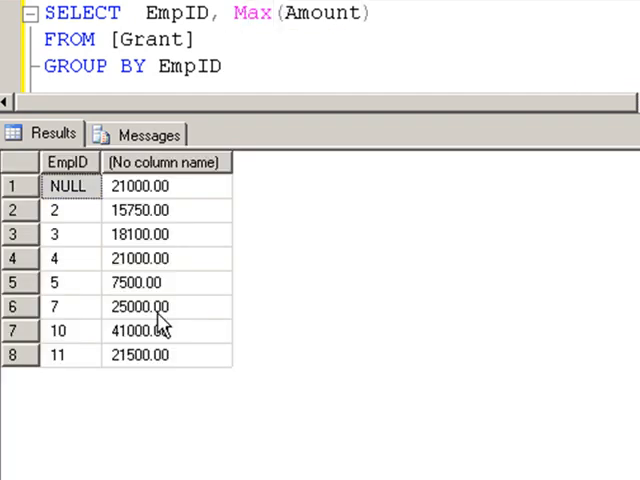
left_click(140, 308)
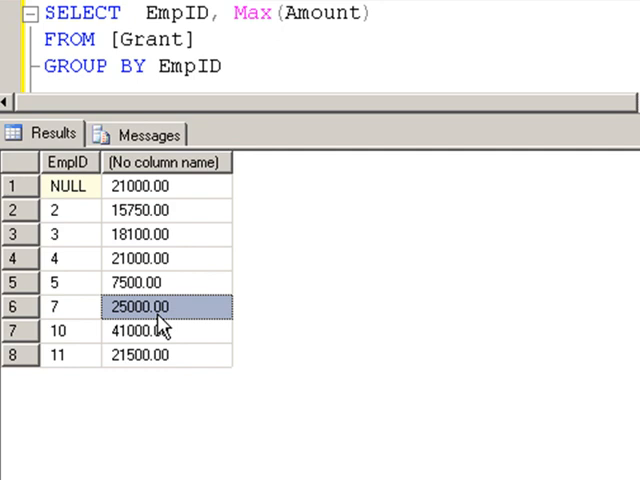
mouse_move(162, 328)
type("Sum")
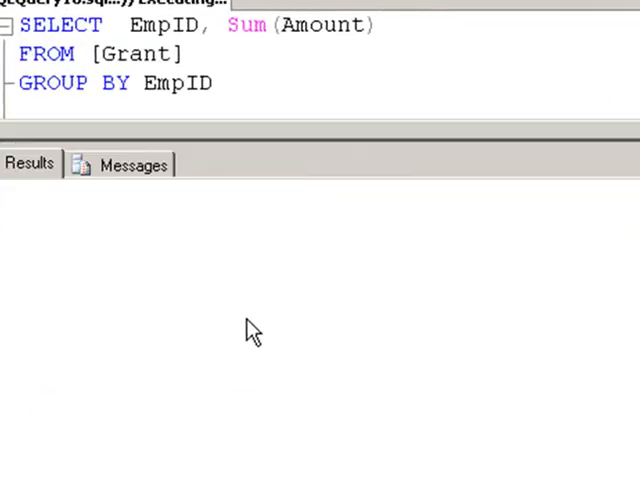
Run the Sum per EmpID query (47850.00 for EmpID 7) and alias the column AS TotalAmount
key("F5")
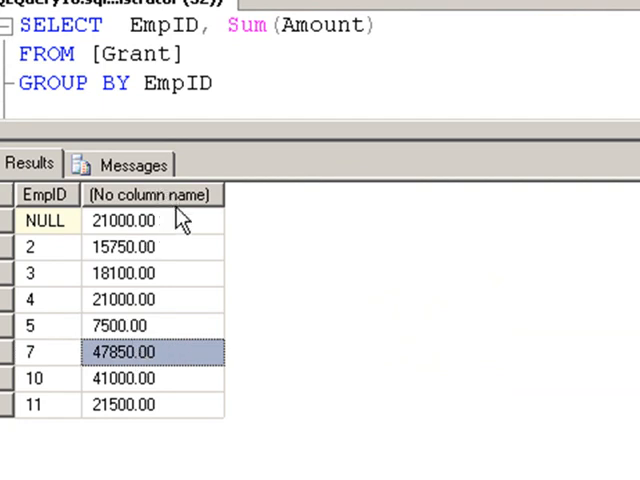
left_click(152, 194)
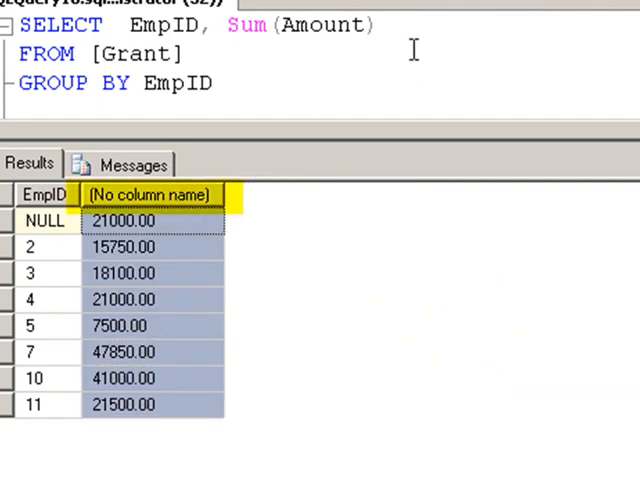
type("AS T")
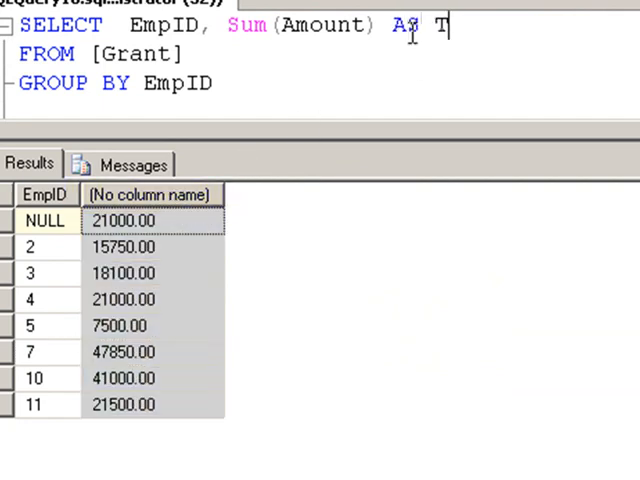
type("otal")
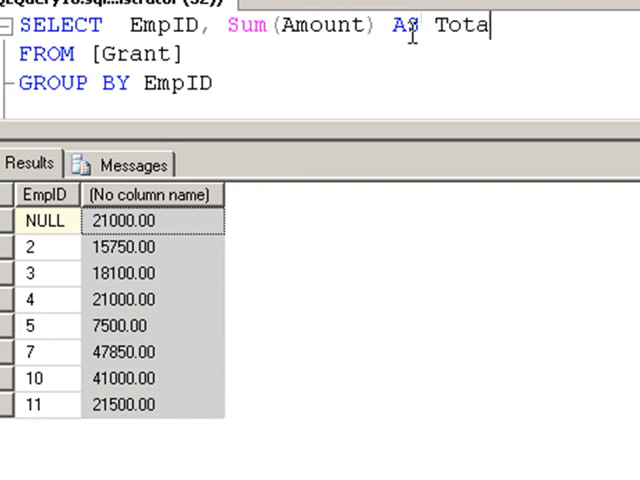
type("lAmount")
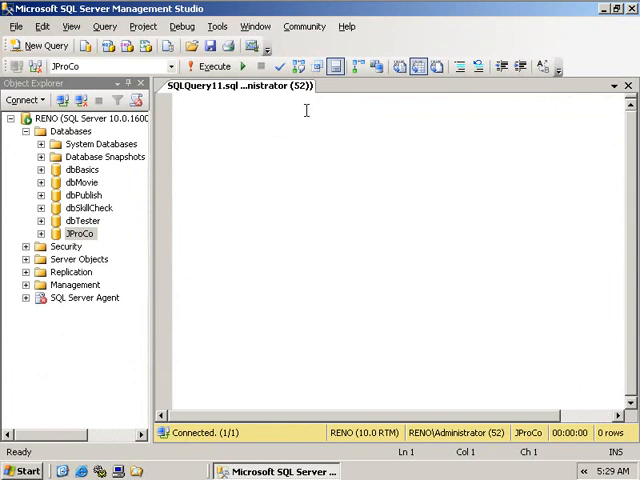
Write and run SELECT * FROM Employee joined to Location ON emp.LocationID = loc.LocationID
type("SELECT *")
type("FROM Employee as emp")
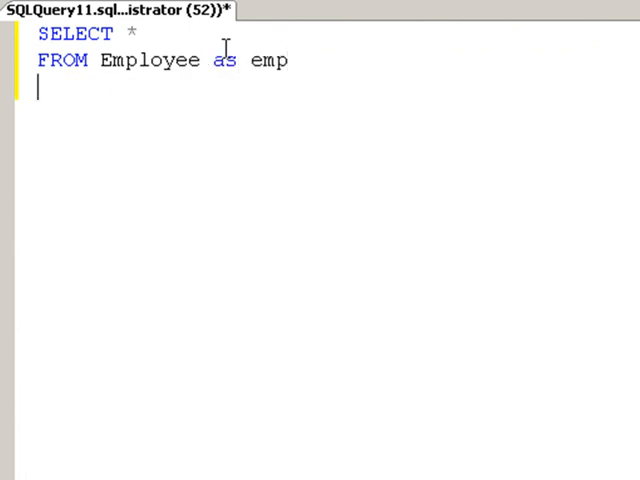
type("INNER JOIN Location AS l")
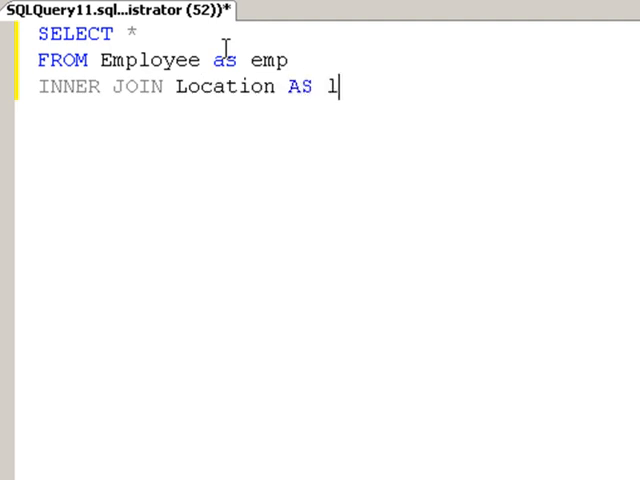
type("oc")
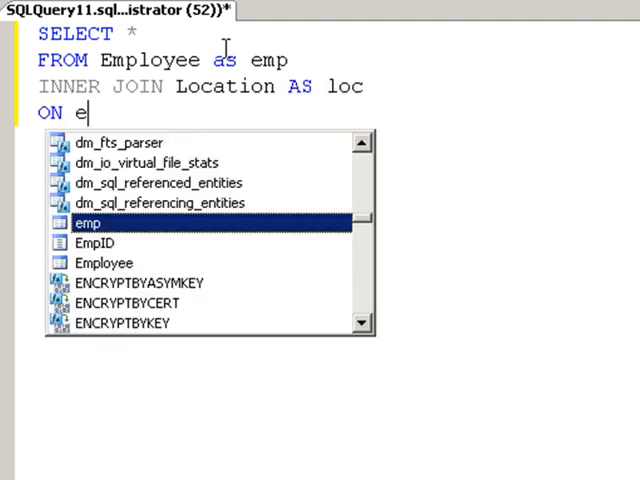
type("mp.")
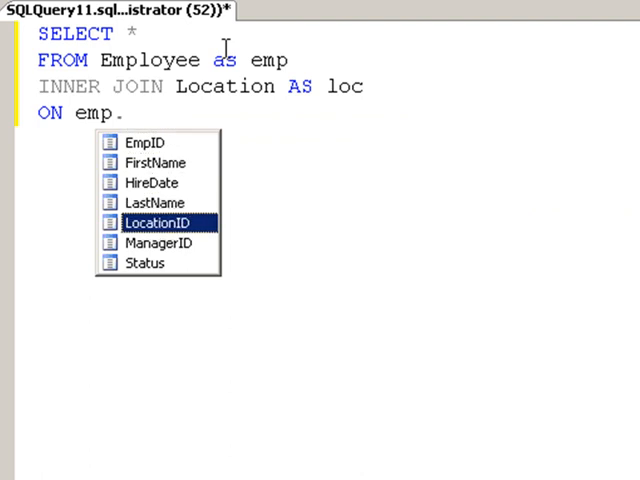
type("LocationID = loc.LocationID")
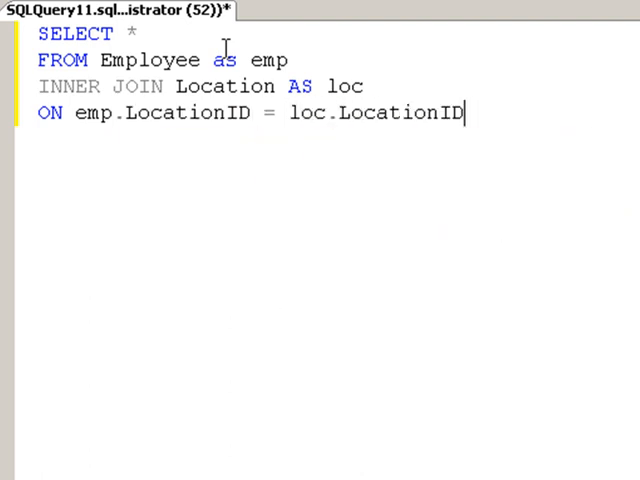
key("F5")
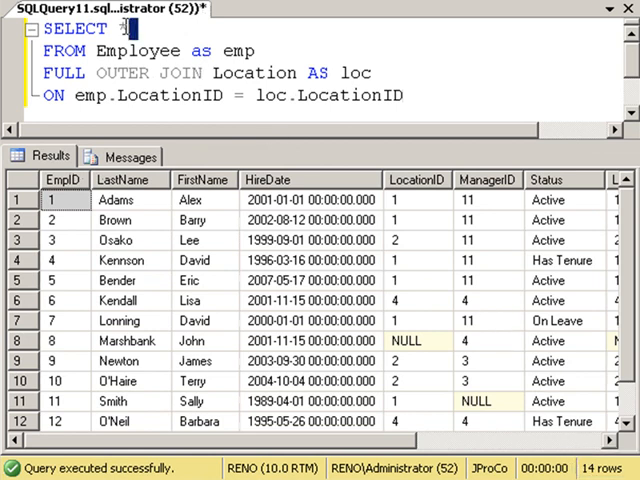
Select city, Count(FirstName) with GROUP BY City and run it, giving Seattle 7 and Chicago 0
type("city")
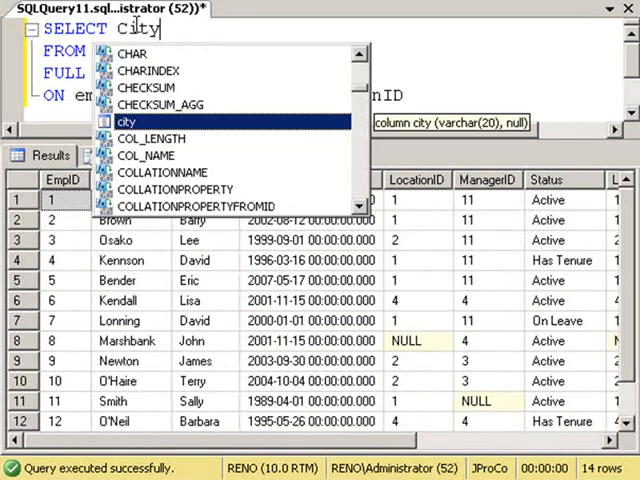
type(", FirstName")
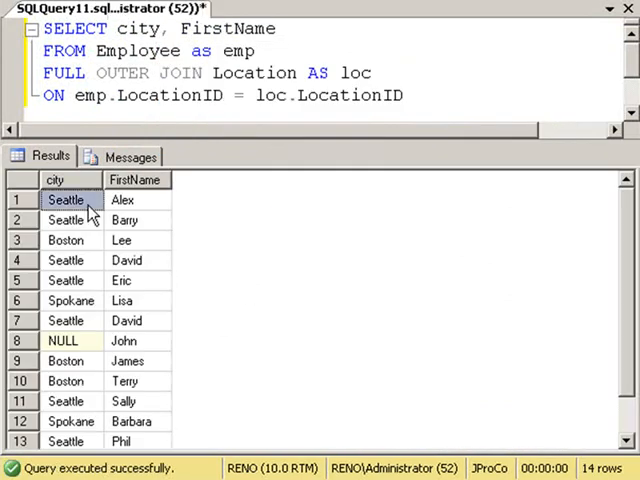
left_click(64, 220)
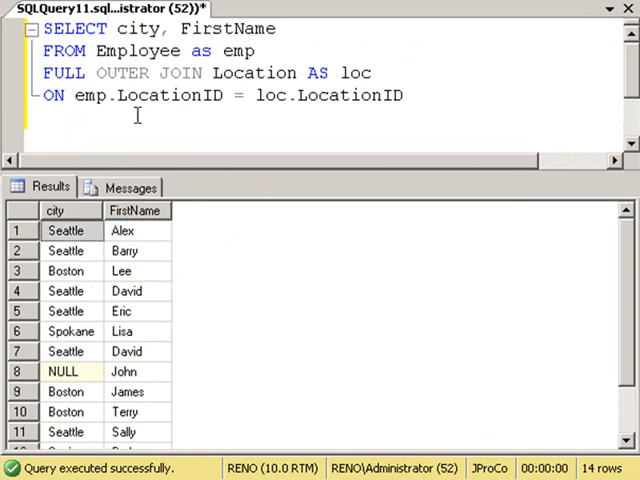
left_click(42, 118)
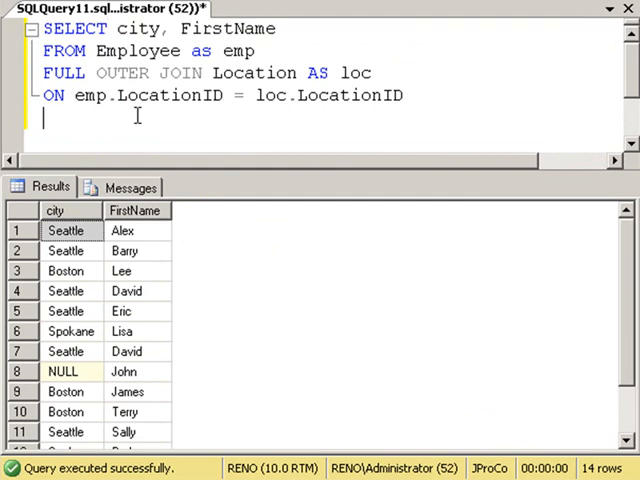
type("G")
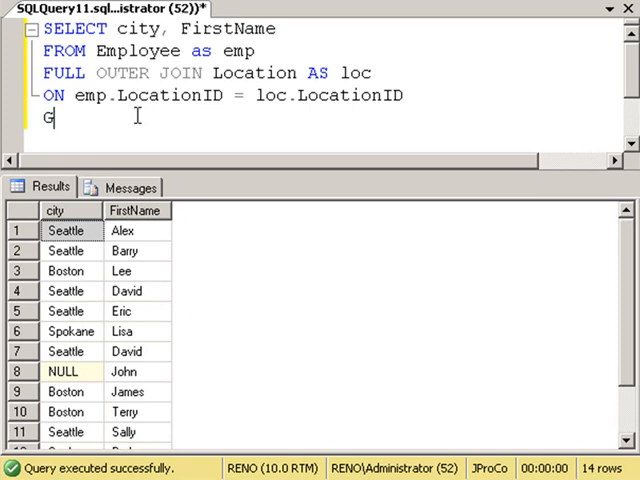
type("ROUP BY")
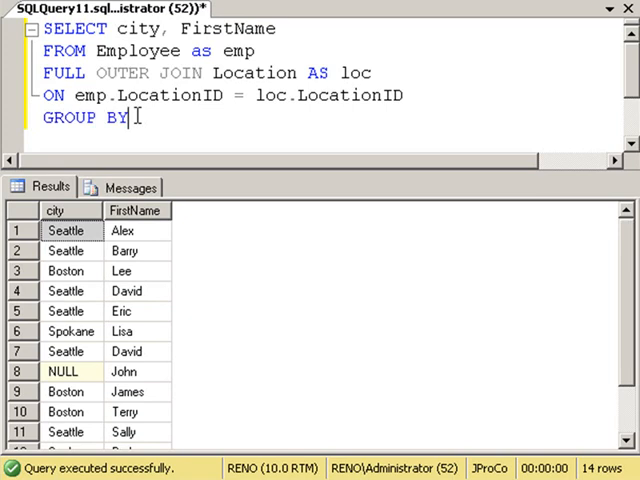
type("City")
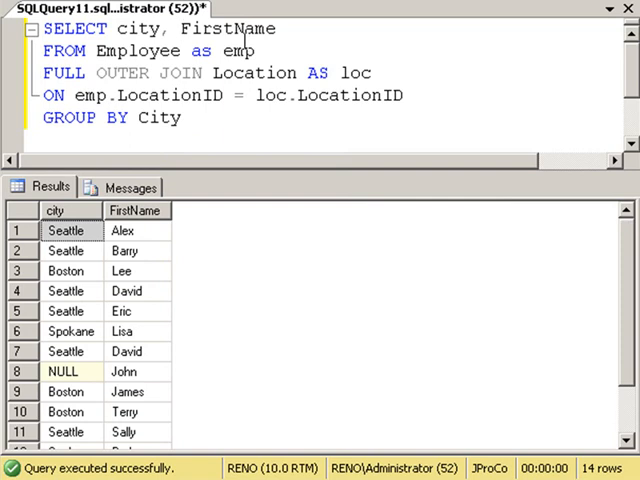
type("Count")
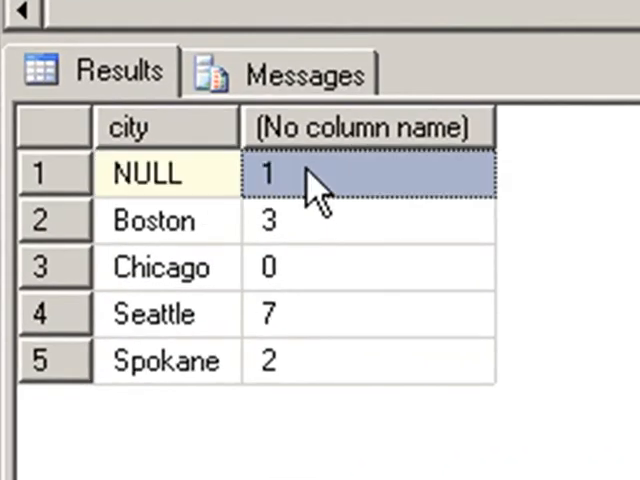
left_click(152, 220)
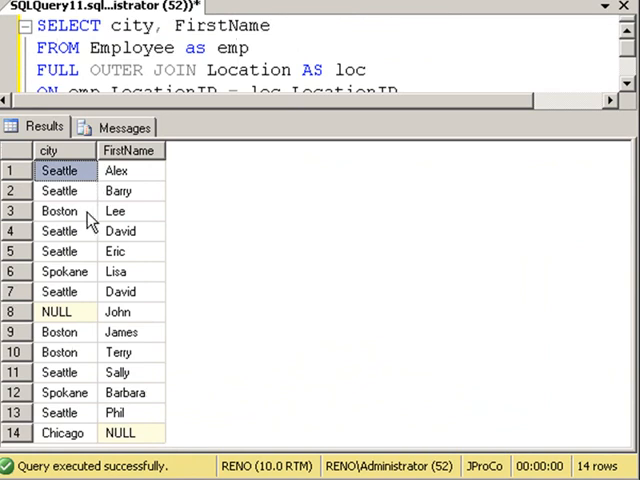
Review the 14 ungrouped city and FirstName rows, pointing out Seattle employee rows
left_click(60, 232)
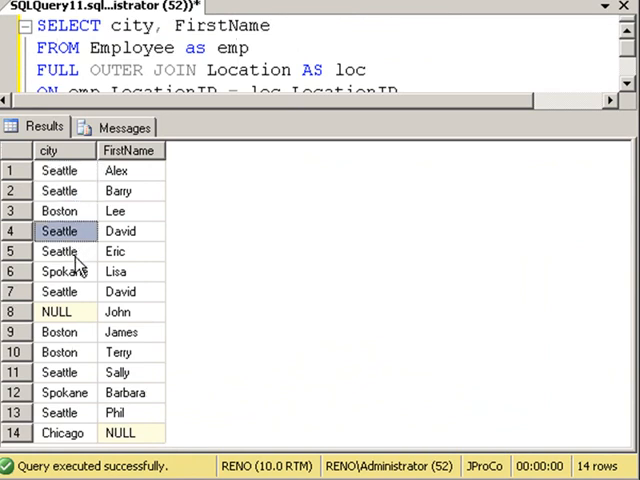
left_click(60, 372)
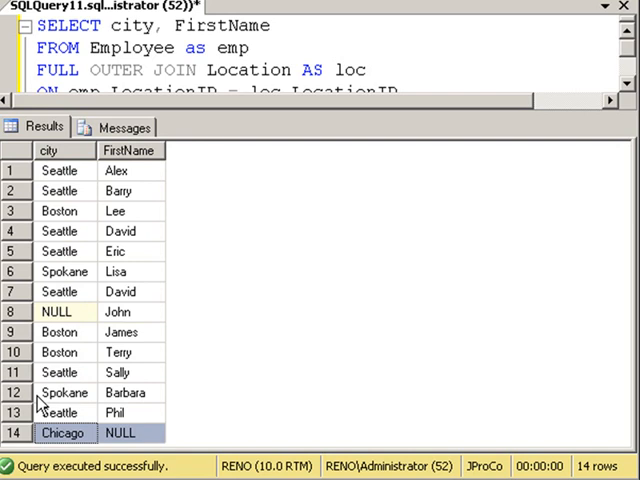
mouse_move(136, 170)
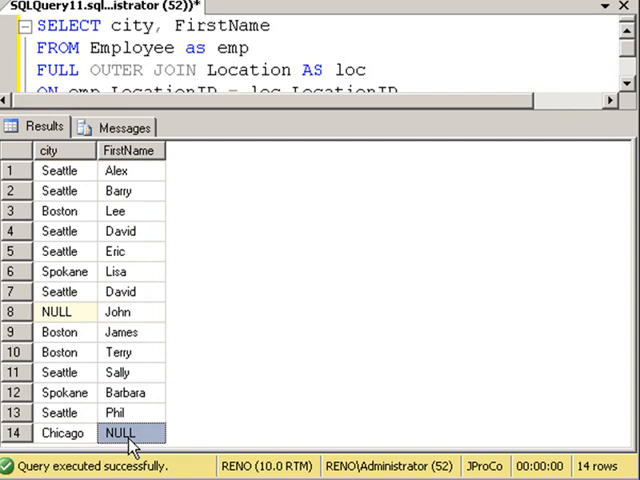
mouse_move(188, 68)
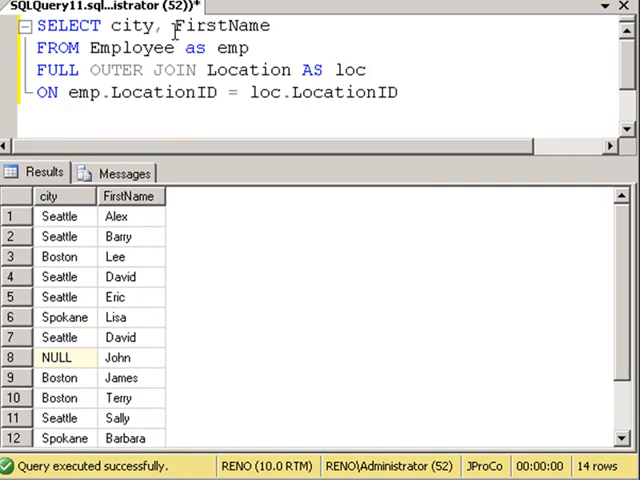
Count records per city with Count(*) GROUP BY City so Chicago shows 1 instead of 0
type("count(")
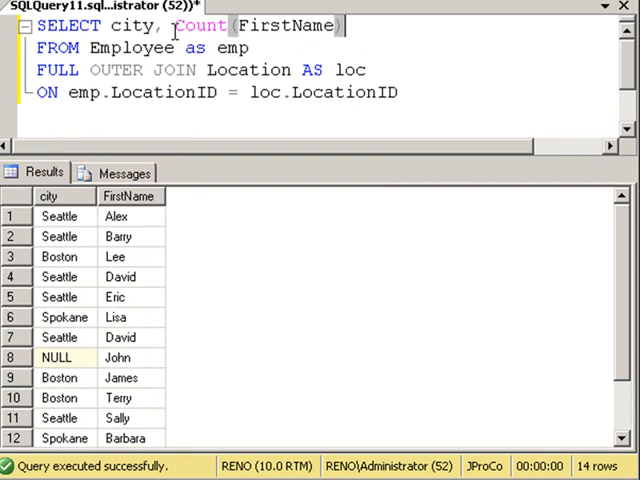
left_click(440, 92)
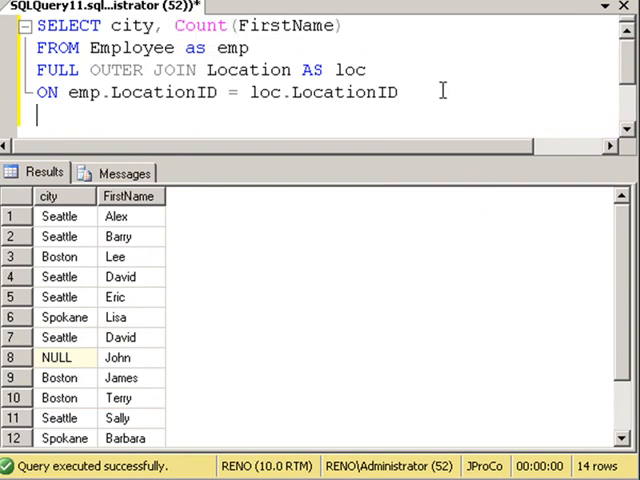
type("GROUP BY Ci")
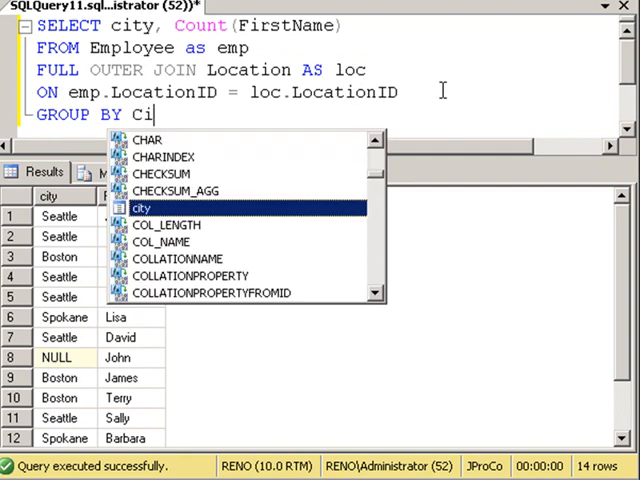
type("ty")
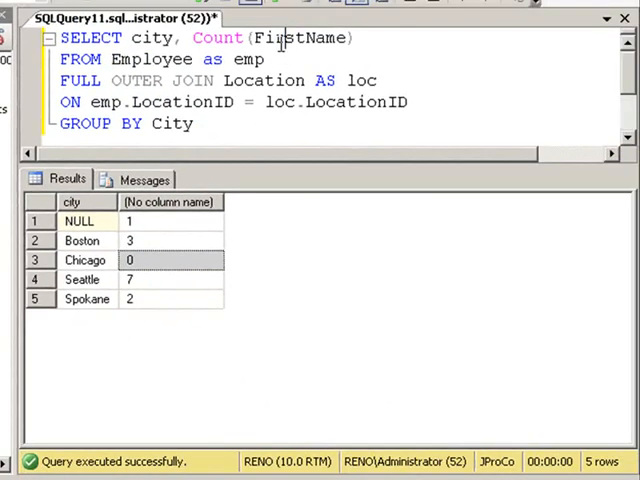
type("*")
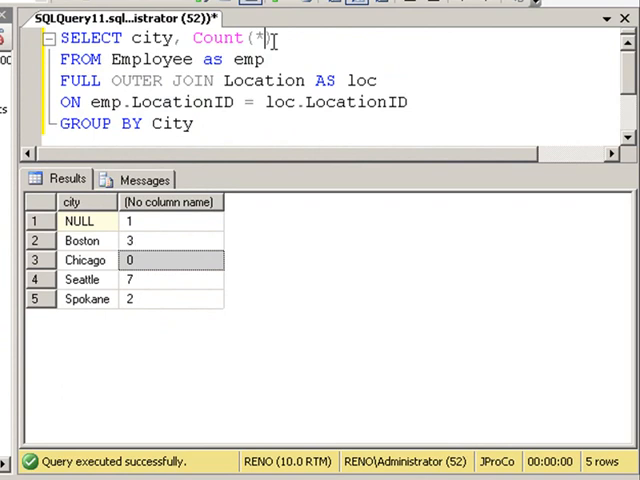
mouse_move(144, 14)
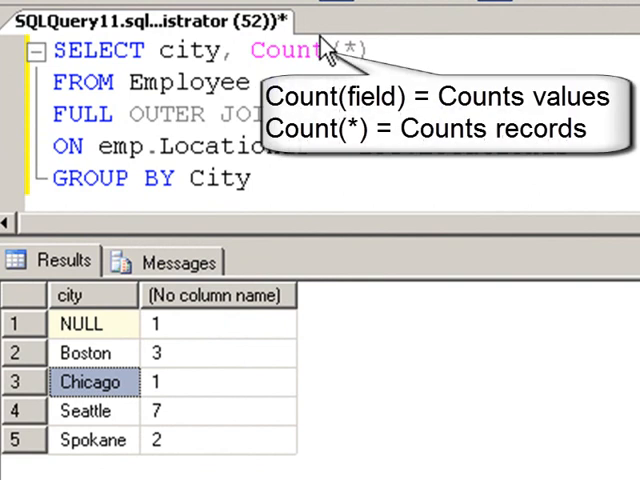
mouse_move(318, 44)
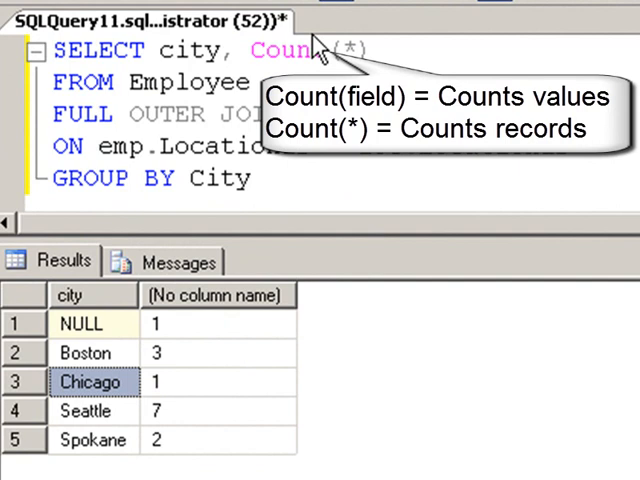
mouse_move(124, 10)
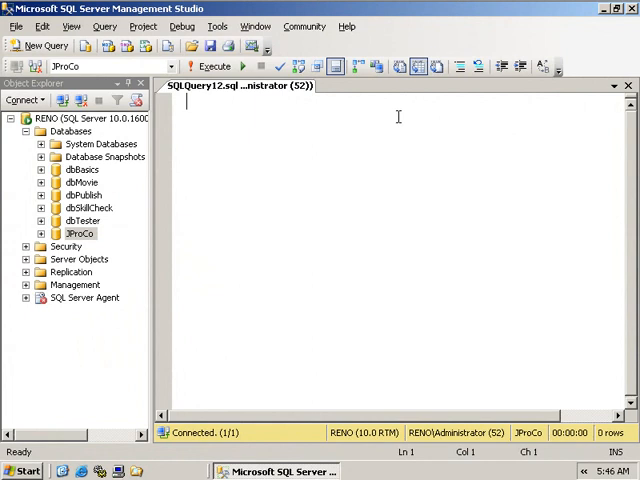
Write and run SELECT * FROM Employee AS emp INNER JOIN [Grant] AS gr ON emp.EmpID = gr.EmpID
type("SELECT")
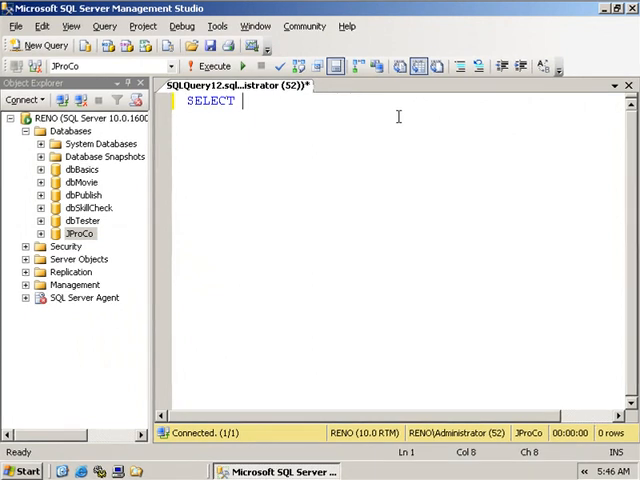
type("* FROM E")
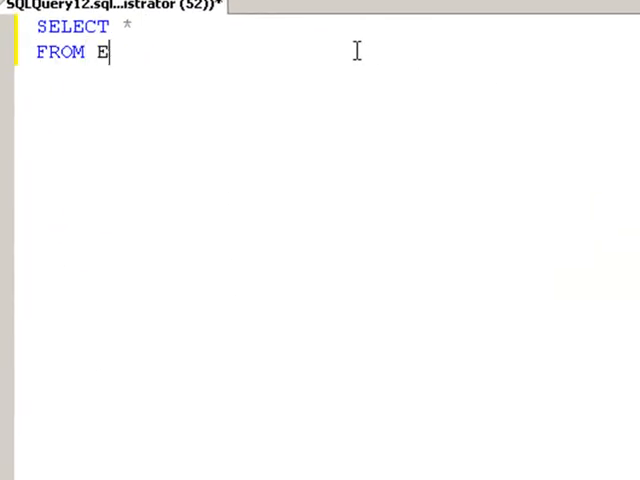
type("mployee as")
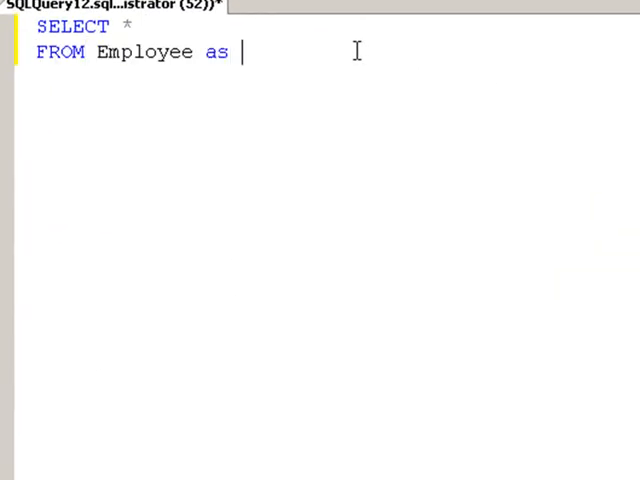
type("emp")
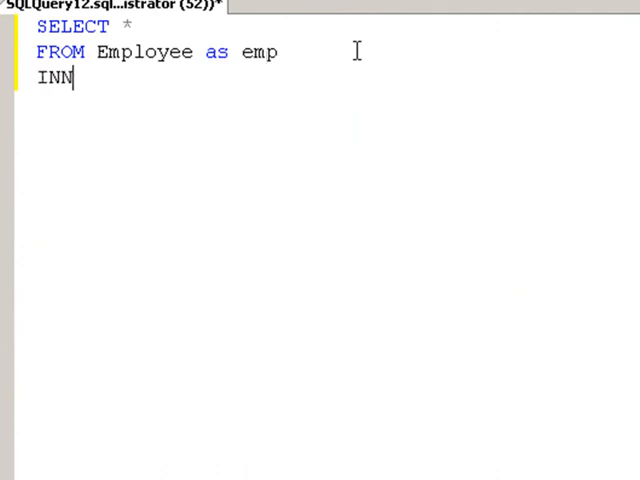
type("ER JOIN [Grant")
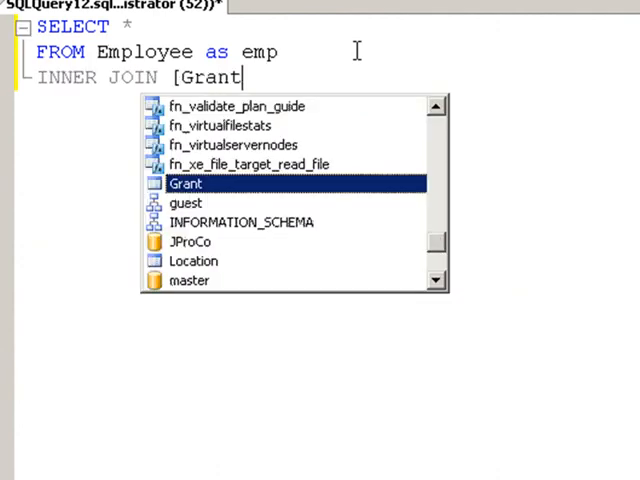
type("] as gr")
type("ON")
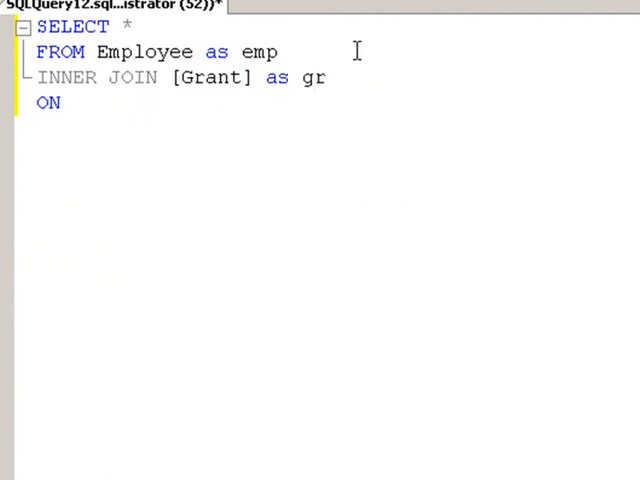
type("emp.EmpID")
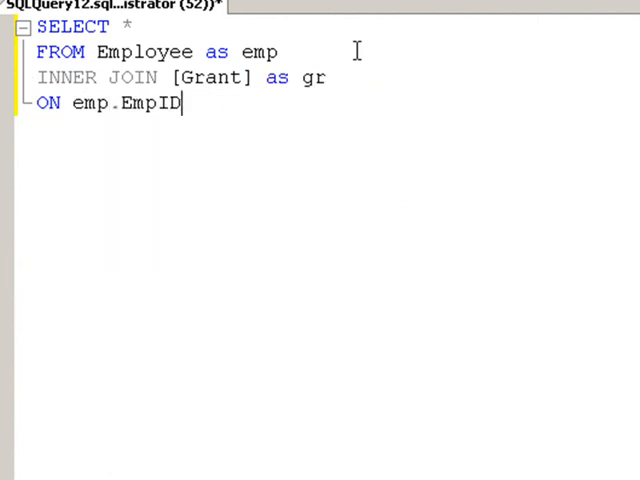
type("= gr.EmpID")
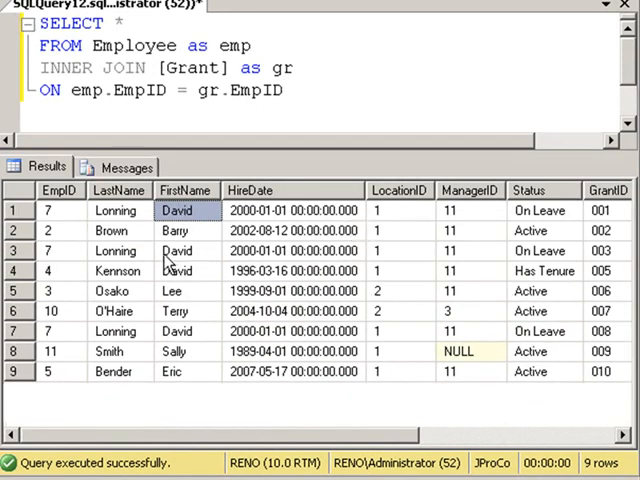
left_click(184, 270)
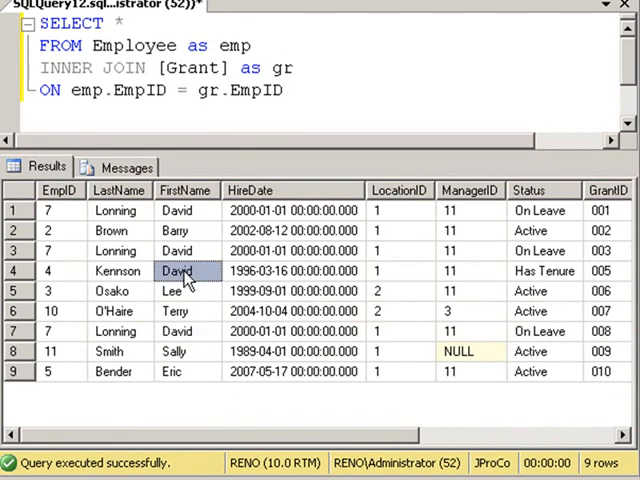
mouse_move(292, 92)
type("GROUP B")
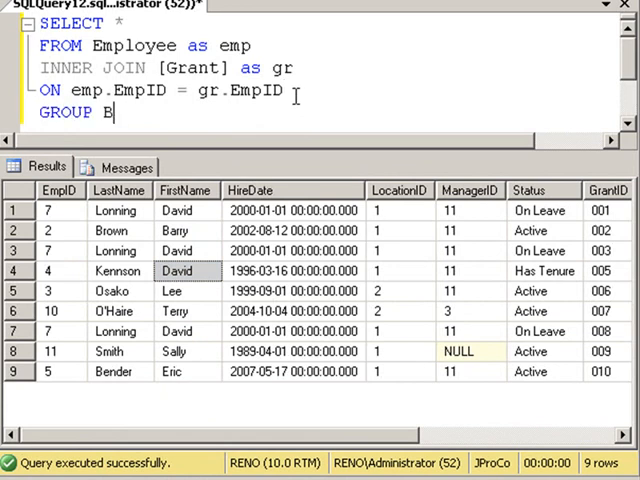
Select FirstName, LastName, COUNT(GrantName) grouped by both names, separating the two Davids with 1 and 3
type("Y FirstName")
left_click(328, 22)
type("FirstName, COUNT(Grant")
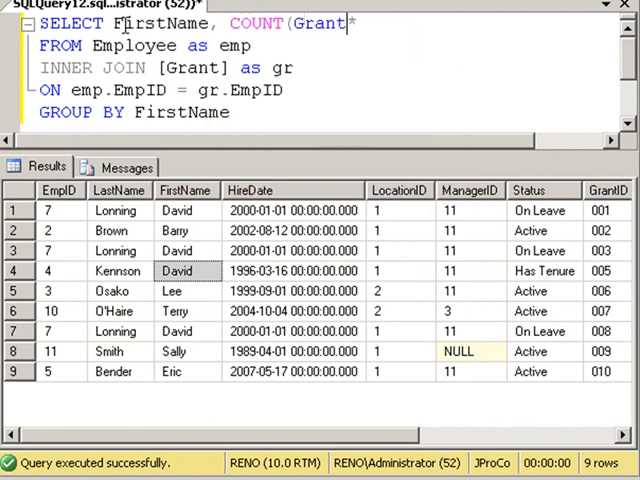
type("NAme")
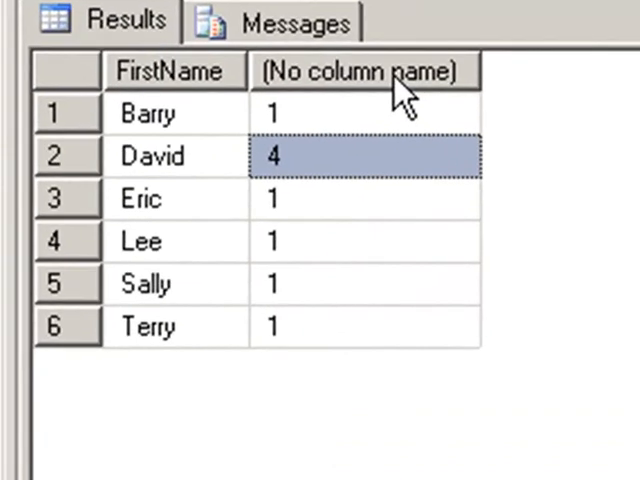
mouse_move(56, 156)
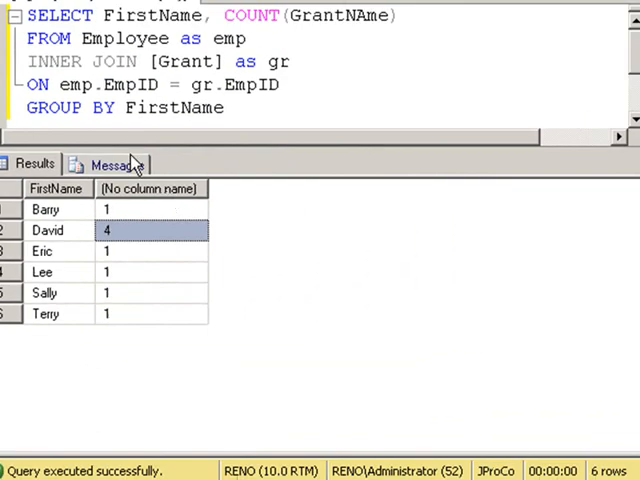
type(",")
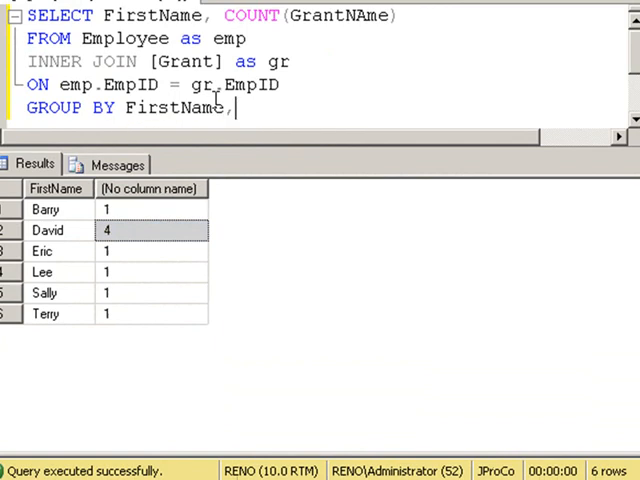
type("LastNAme")
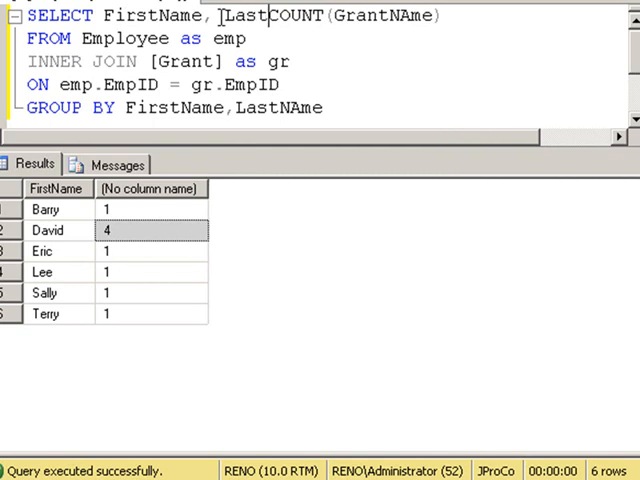
type("Name,")
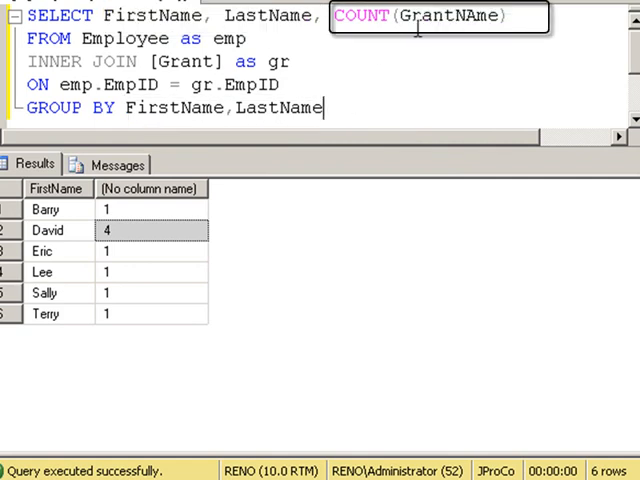
double_click(436, 16)
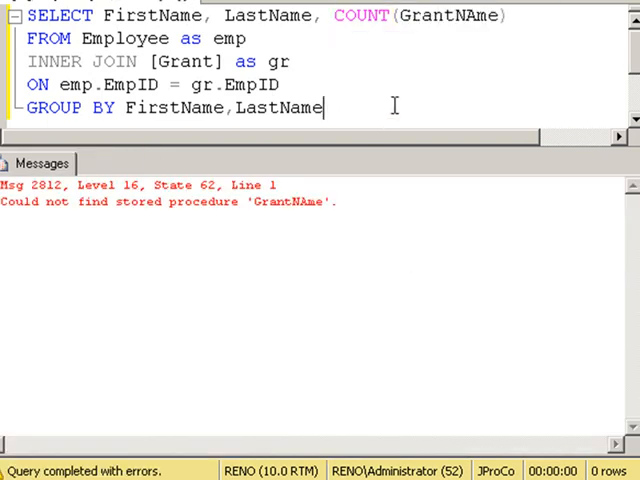
key("F5")
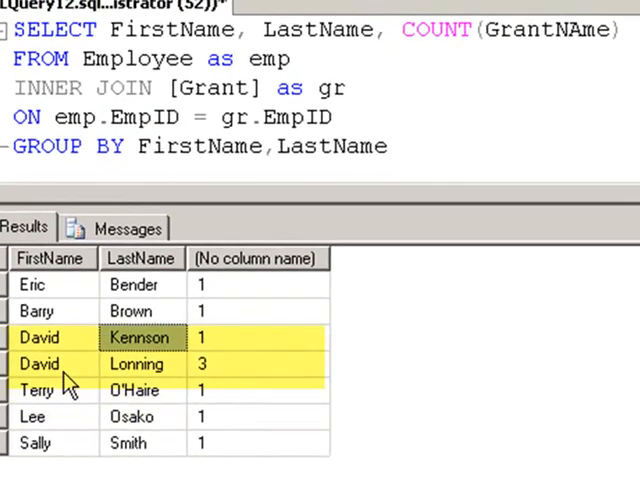
left_click(140, 374)
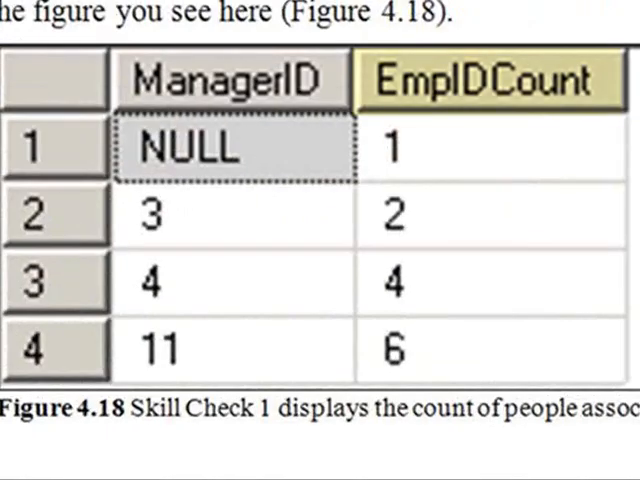
left_click(490, 78)
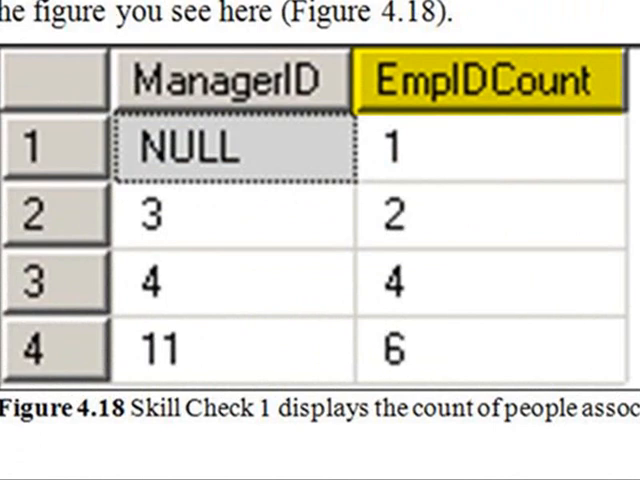